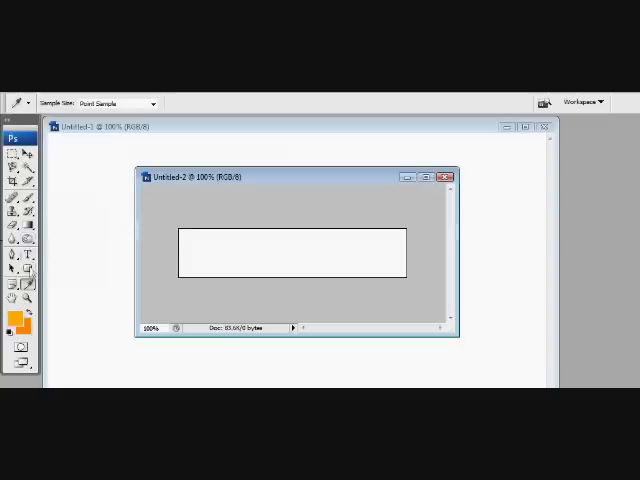
Fill the rounded button with an orange gradient darkening to a deeper orange at the bottom
click(12, 271)
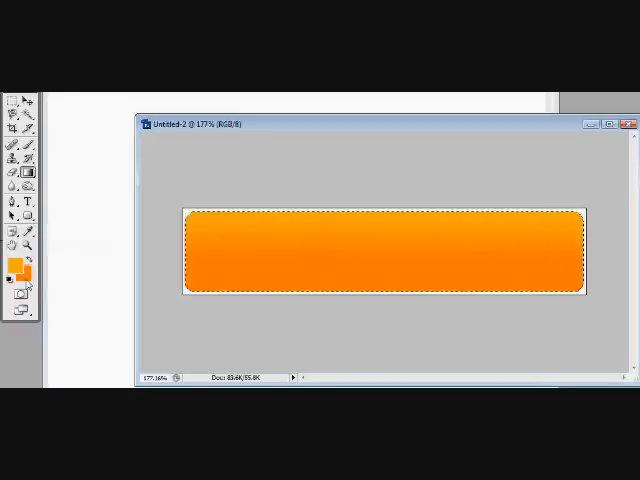
click(15, 273)
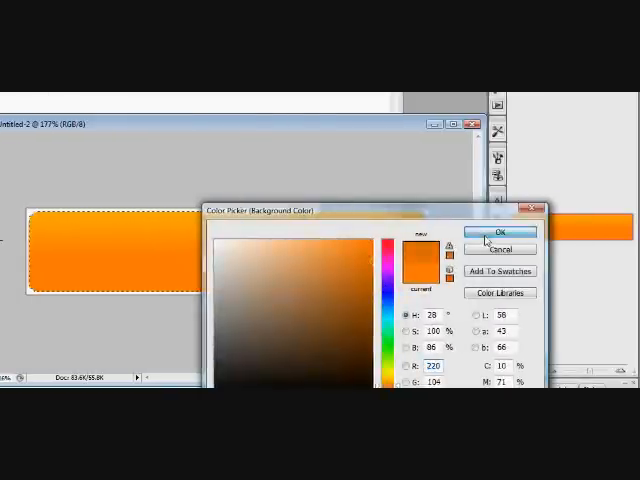
click(500, 232)
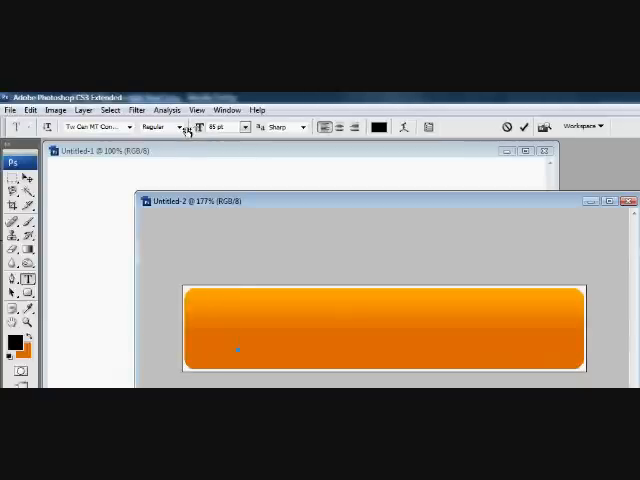
Type 'YOU TORRENT' across the button, YOU in white and TORRENT in black, and commit
text(YOU TO)
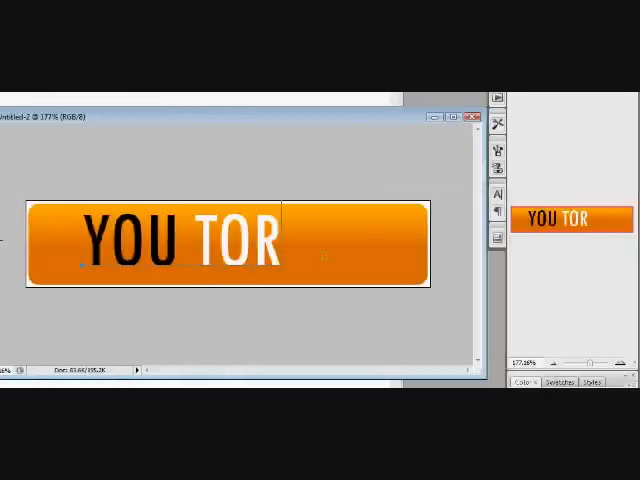
text(RENT)
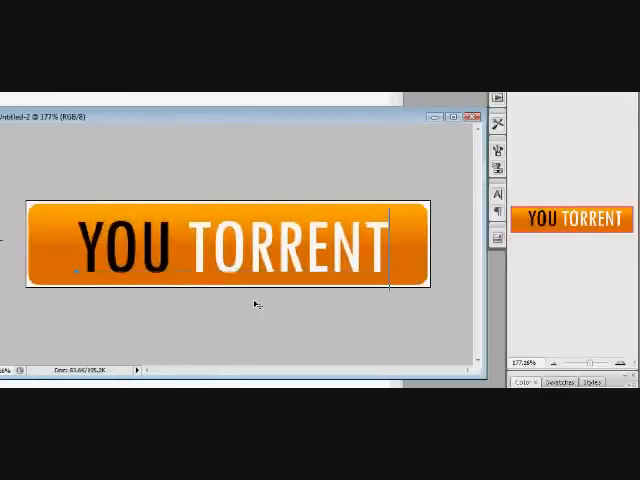
key(shift)
text(DA)
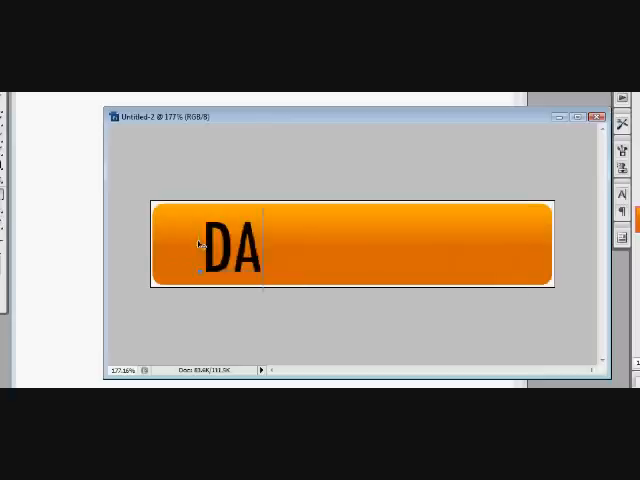
text(MN WINDOW)
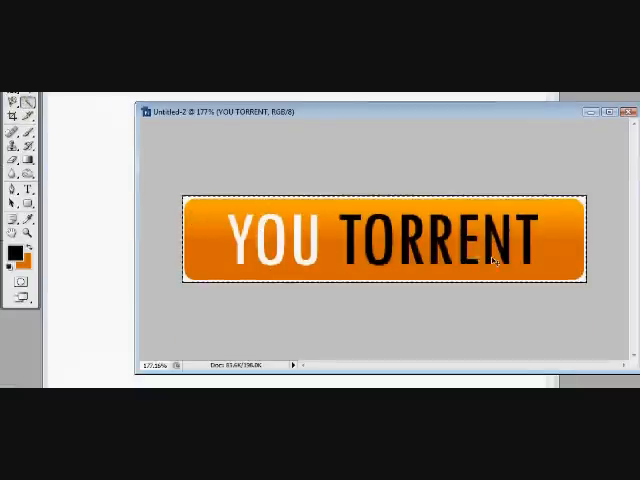
Merge the button layers and drag the button onto the white Untitled-1 canvas
right_click(360, 250)
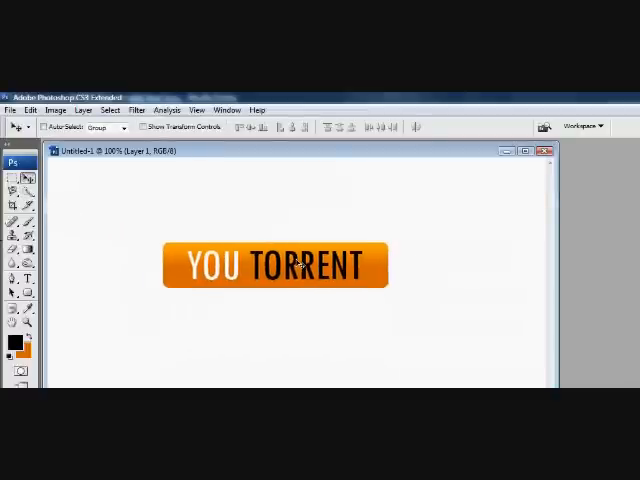
drag(275, 265, 296, 300)
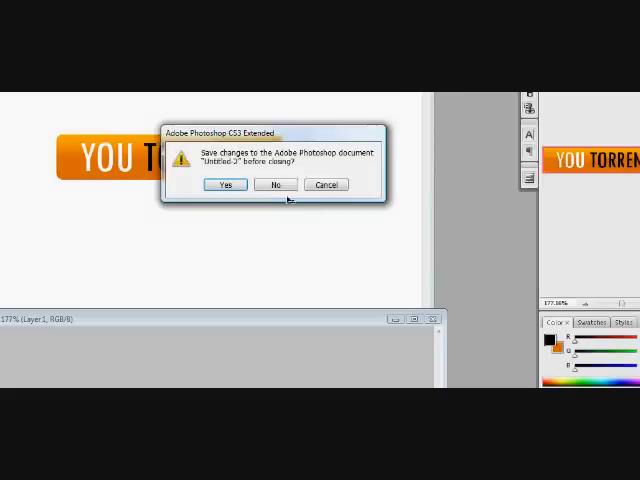
Close Untitled-2 without saving, then duplicate the button layer and flip the copy vertically
click(276, 184)
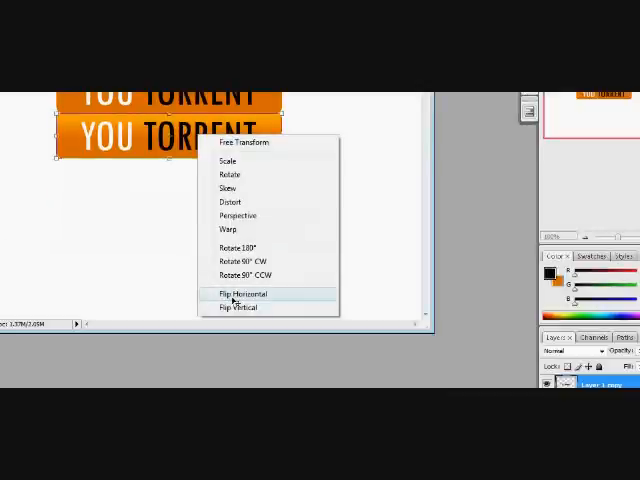
click(239, 294)
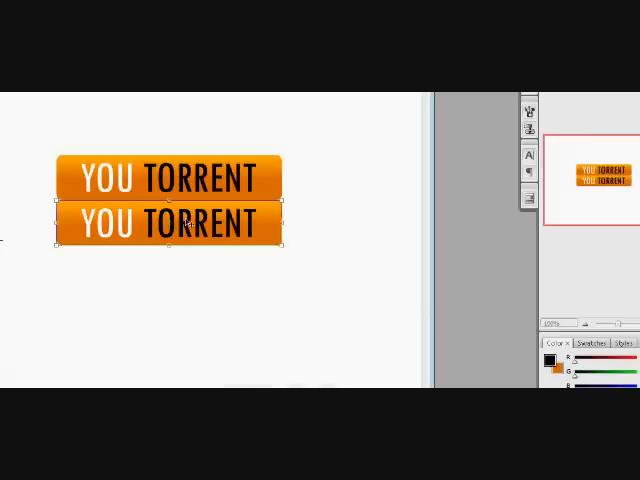
click(37, 110)
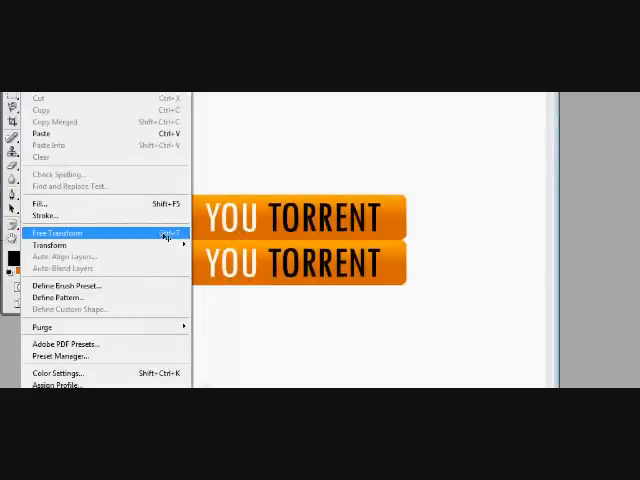
click(48, 245)
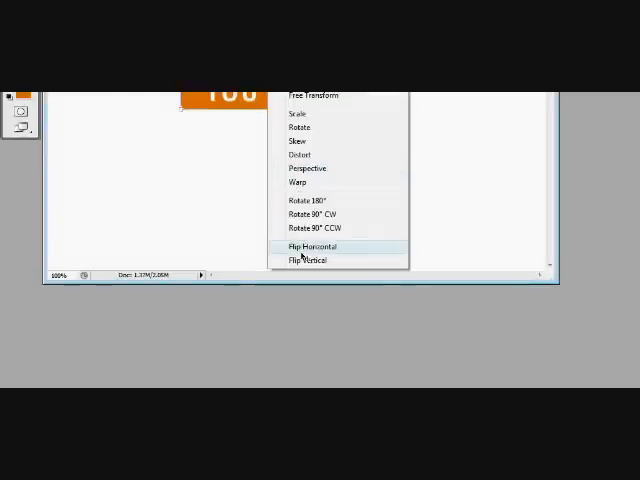
click(306, 259)
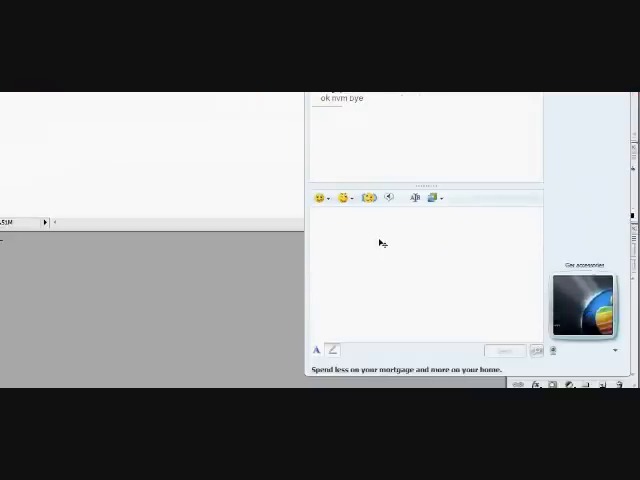
Send Zac a message saying another Photoshop video is being made
text(hi zac im m)
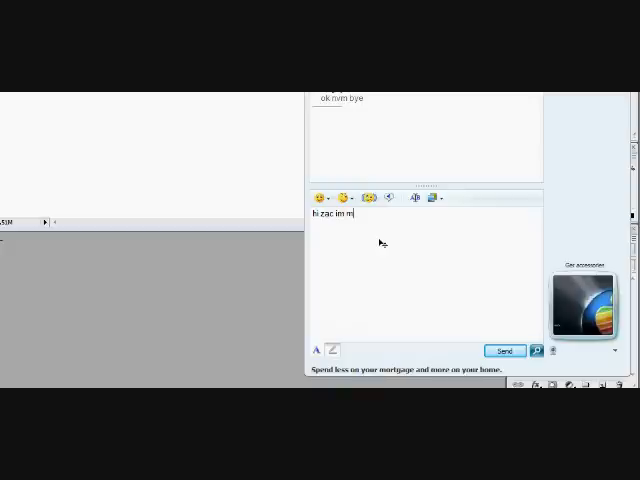
text(aking another)
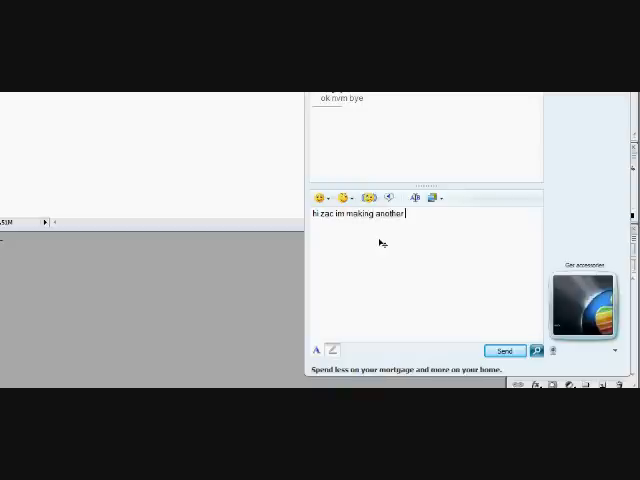
text(photoshop)
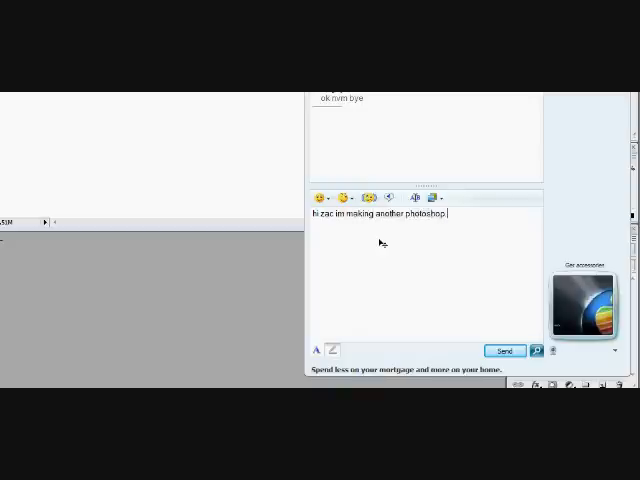
click(505, 350)
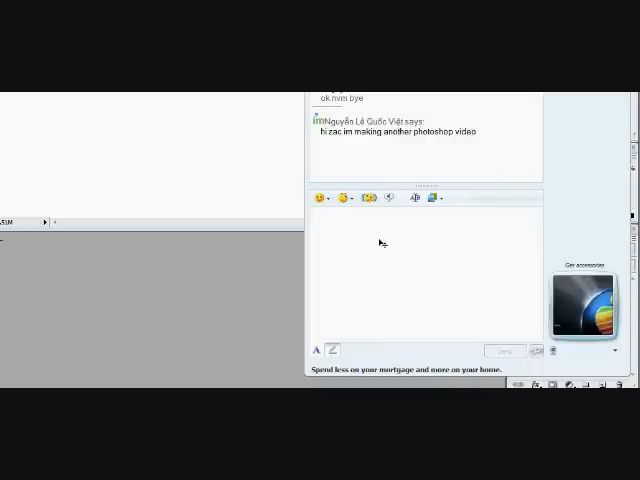
Send a follow-up 'hello??' message in the chat
text(hello)
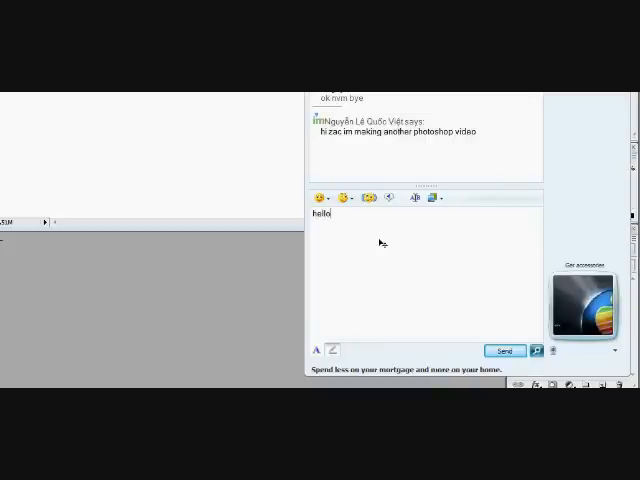
text(??)
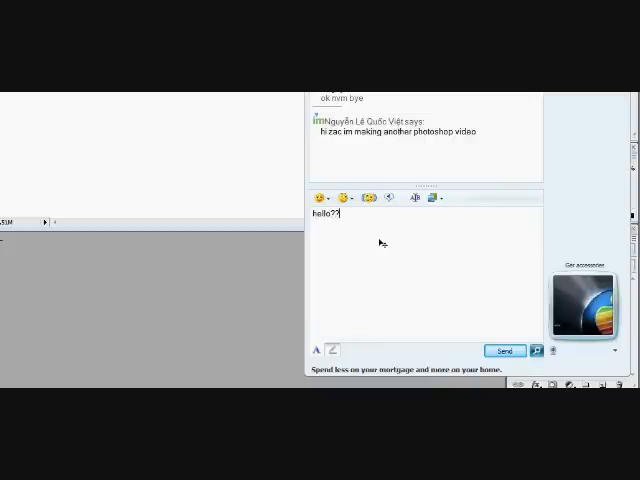
click(505, 350)
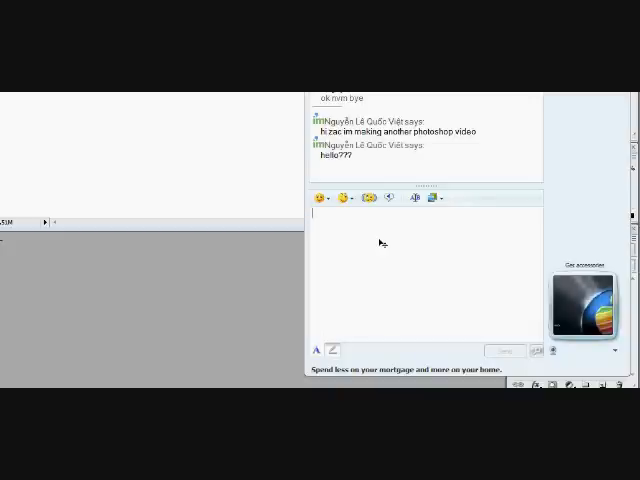
text(YA)
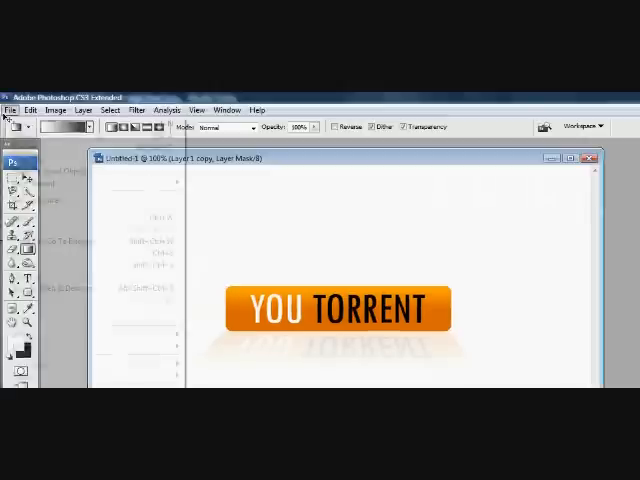
Open File > Save As for the button image to show the format choices
click(11, 110)
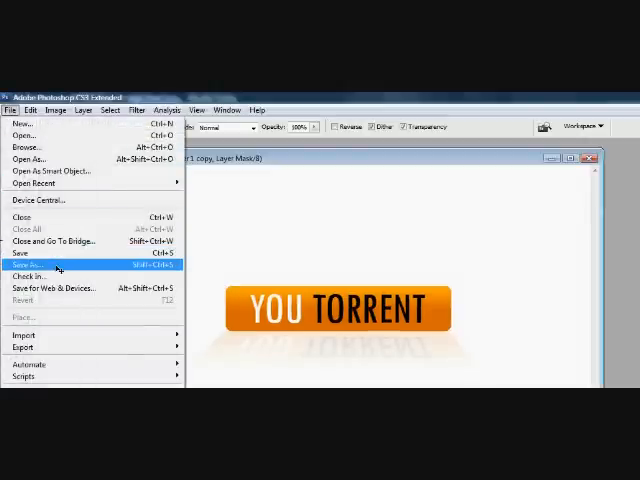
click(30, 265)
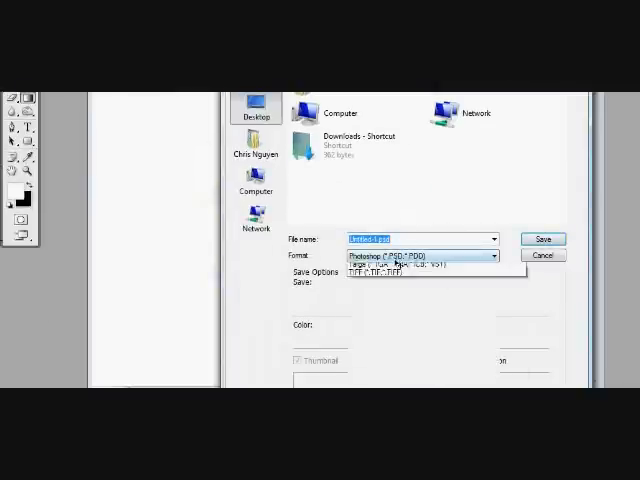